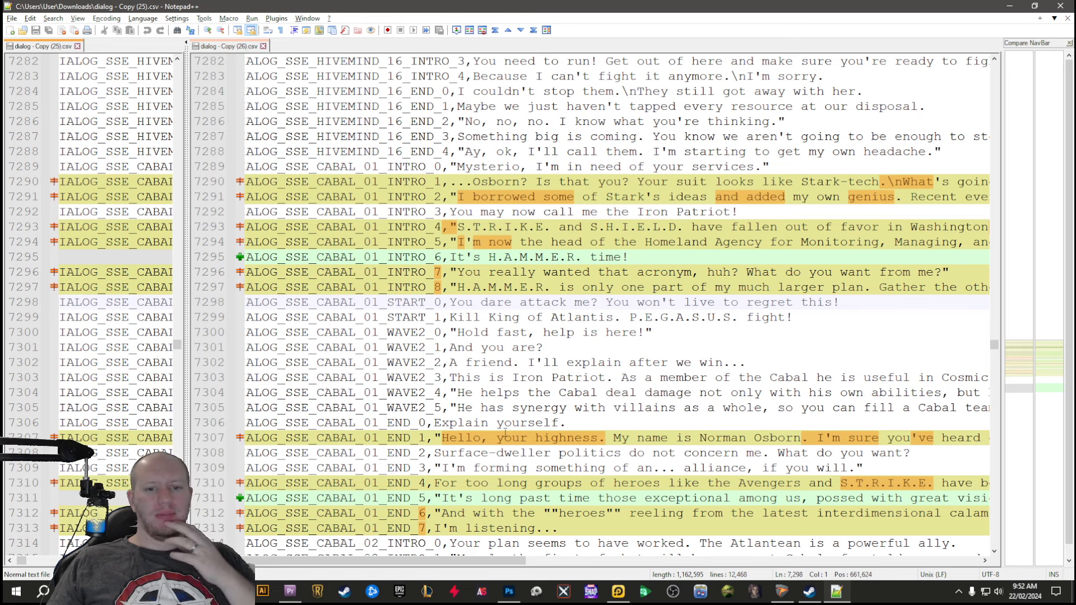
Step: Scroll down through the side-by-side diff toward the CABAL_06 dialogue differences
scroll("down", 3)
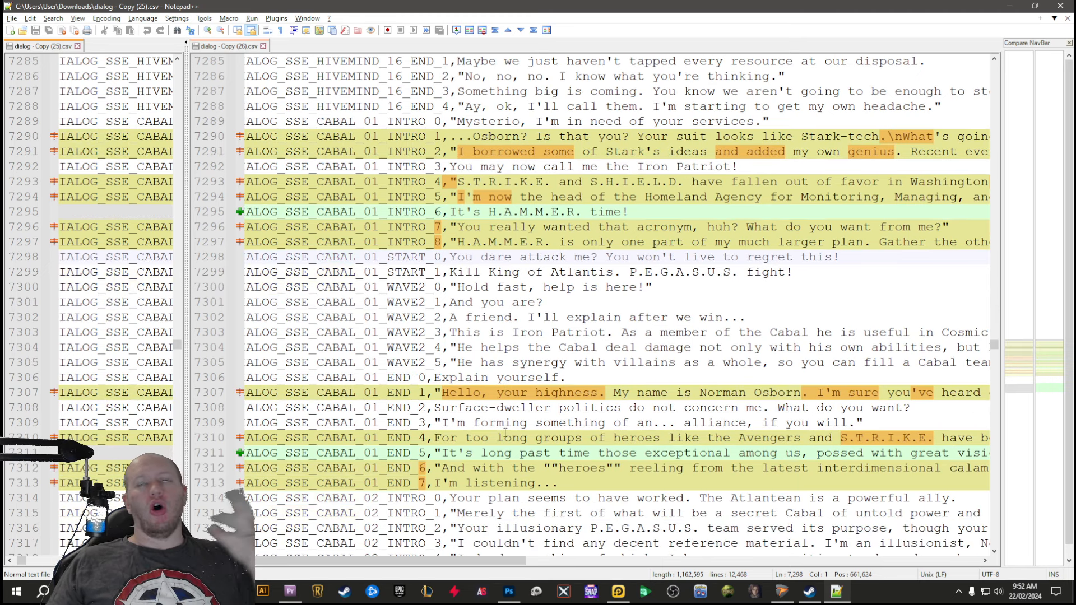
scroll("down", 3)
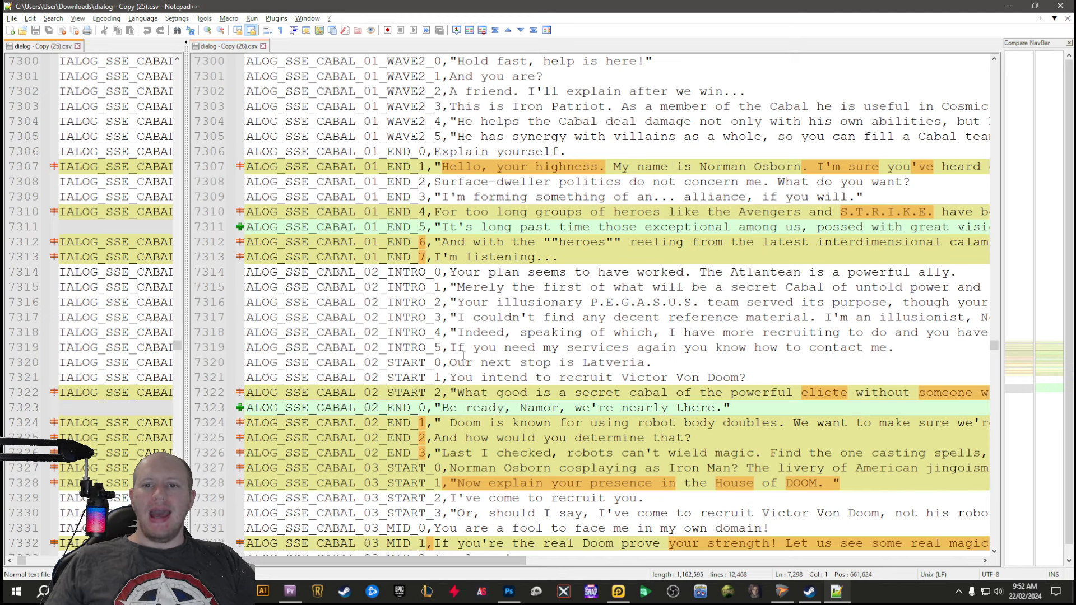
scroll("down", 3)
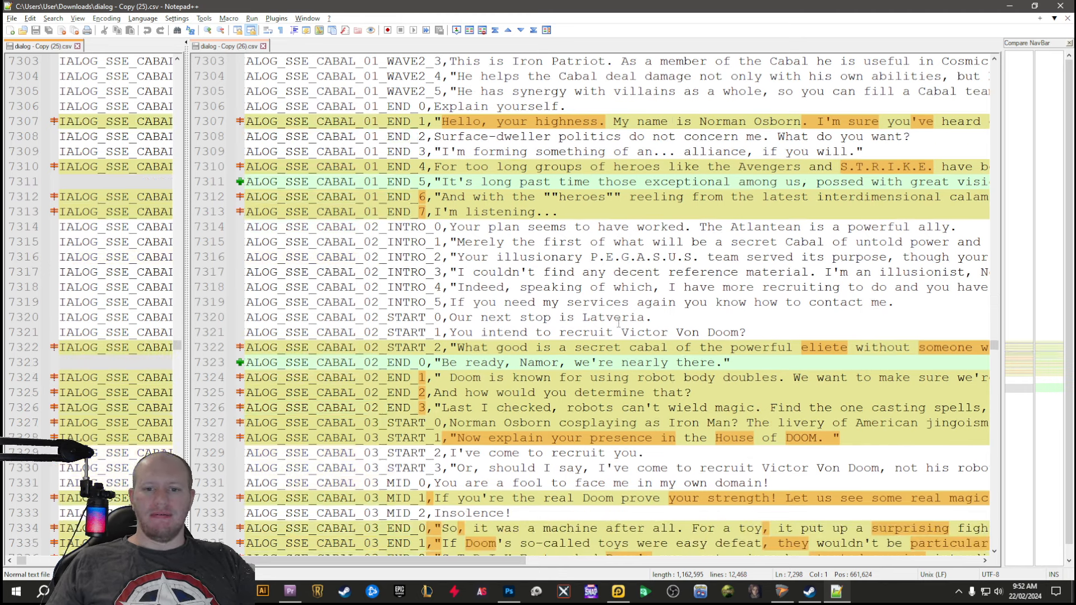
scroll("down", 3)
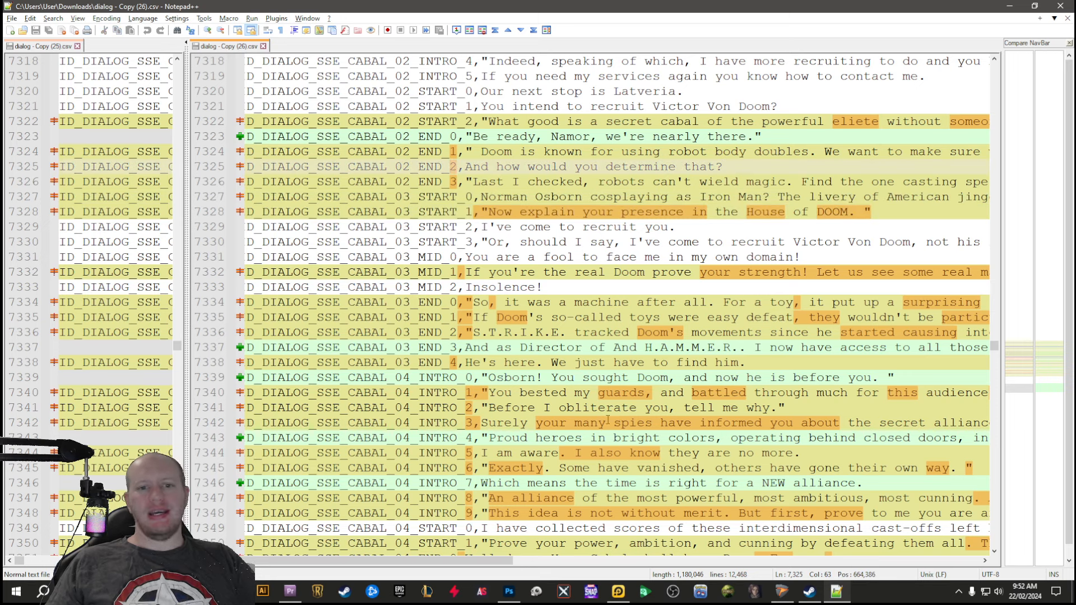
scroll("down", 3)
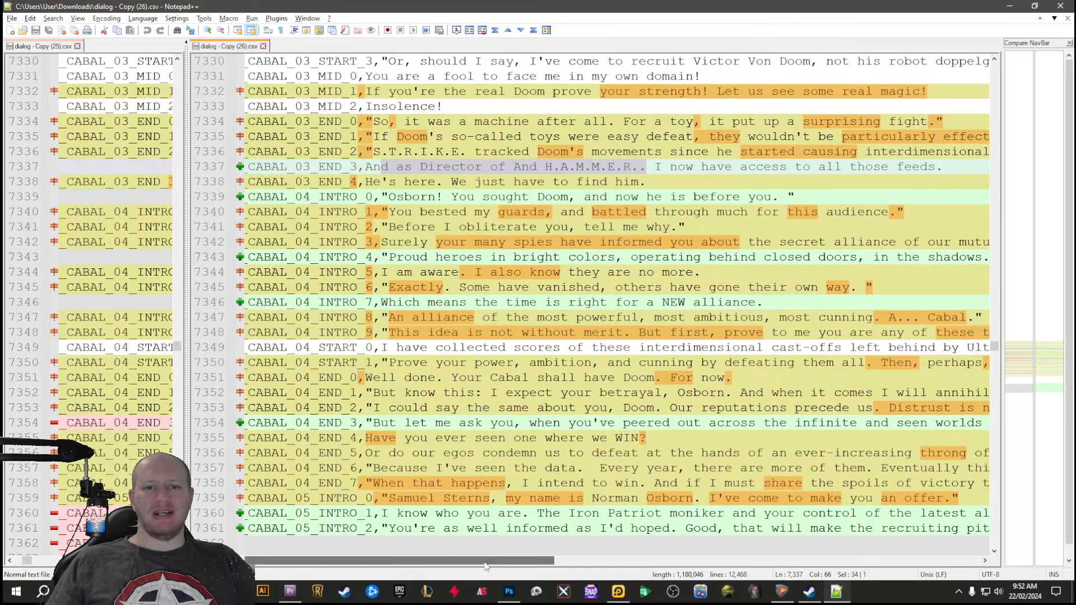
Step: Select the garbled H.A.M.M.E.R. phrase in added Director line 7337, then continue toward line 7401
left_click(506, 167)
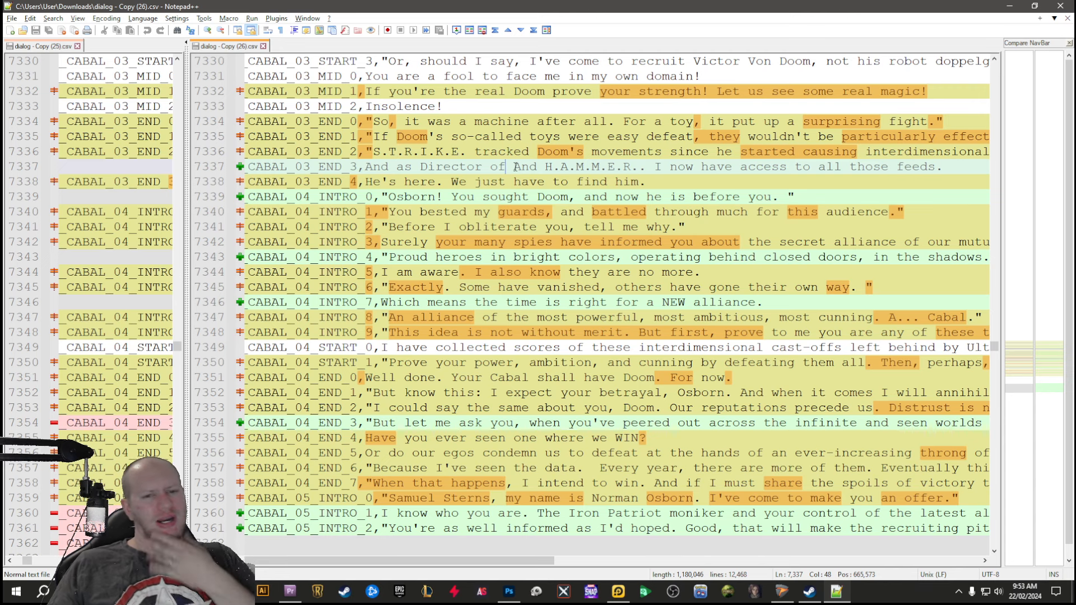
left_click_drag(513, 167, 693, 167)
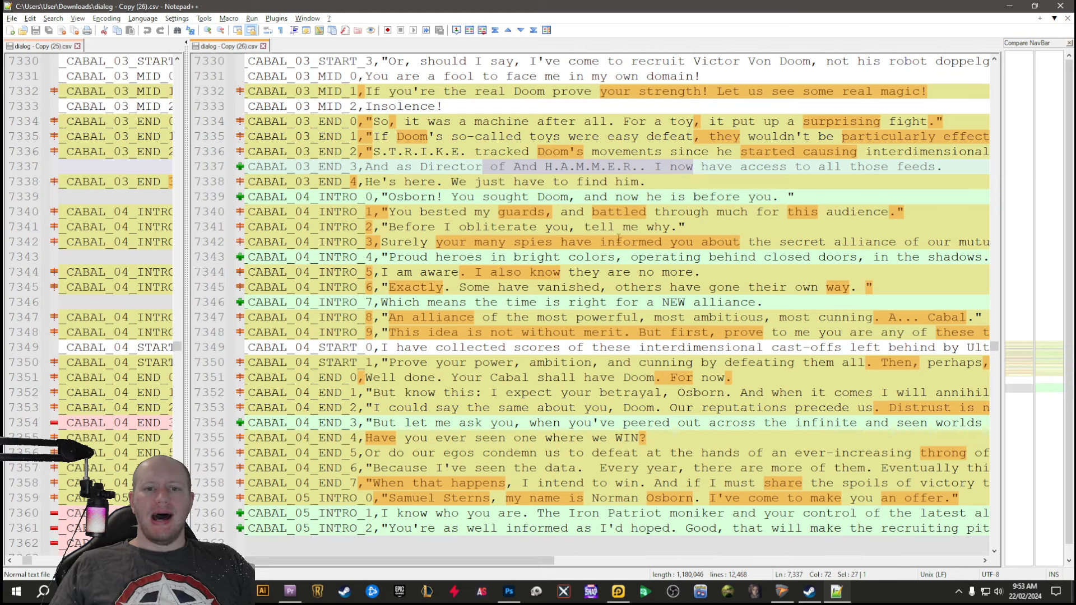
scroll("down", 3)
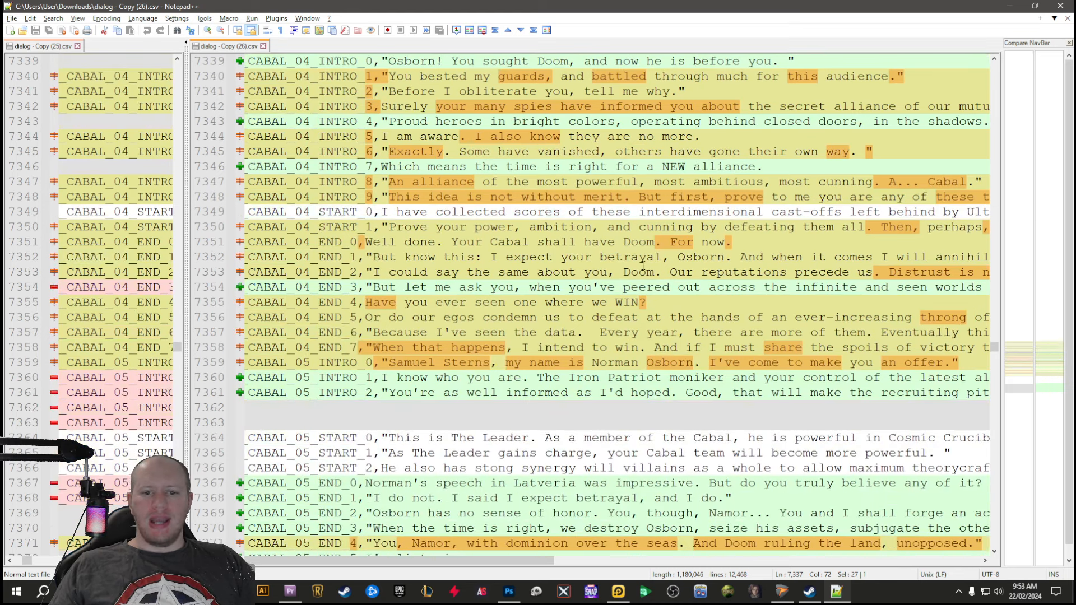
scroll("down", 3)
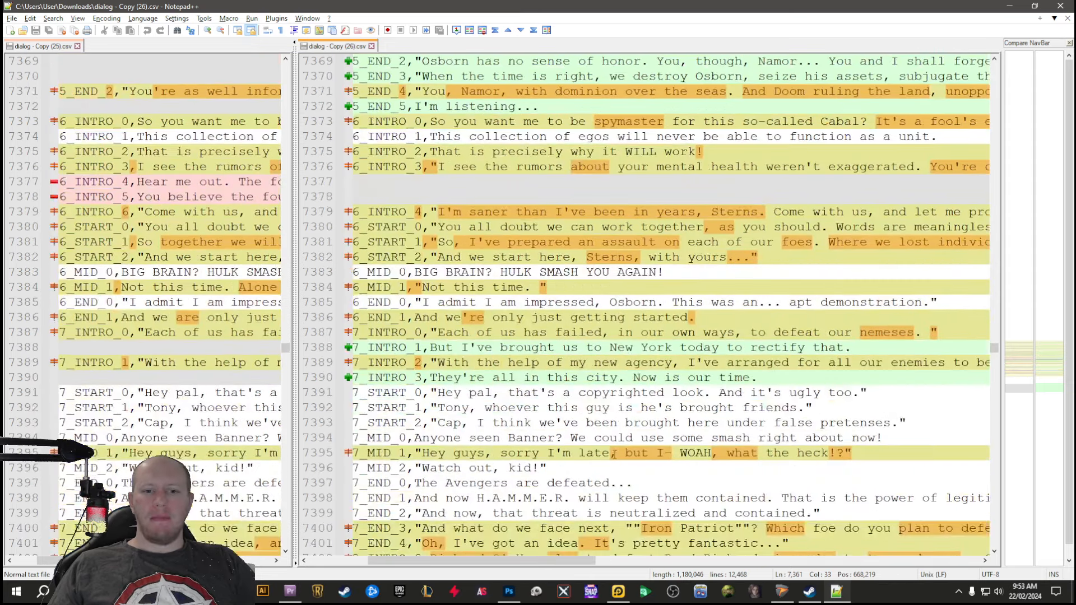
Step: Scroll down to line 7631, revealing the block of newly added ECM_6YA Deadpool lines
scroll("down", 3)
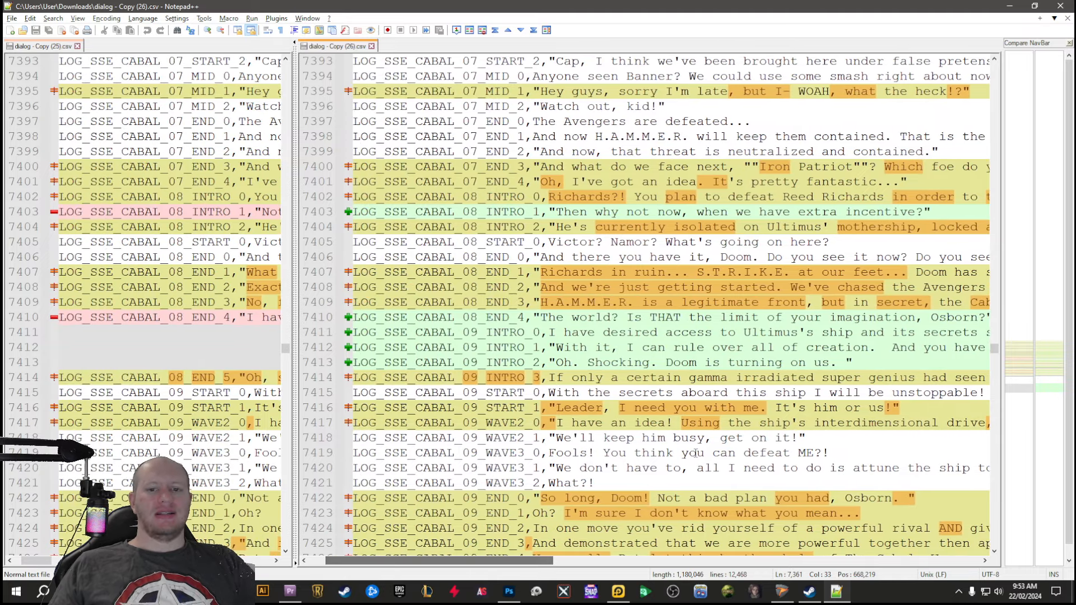
scroll("down", 3)
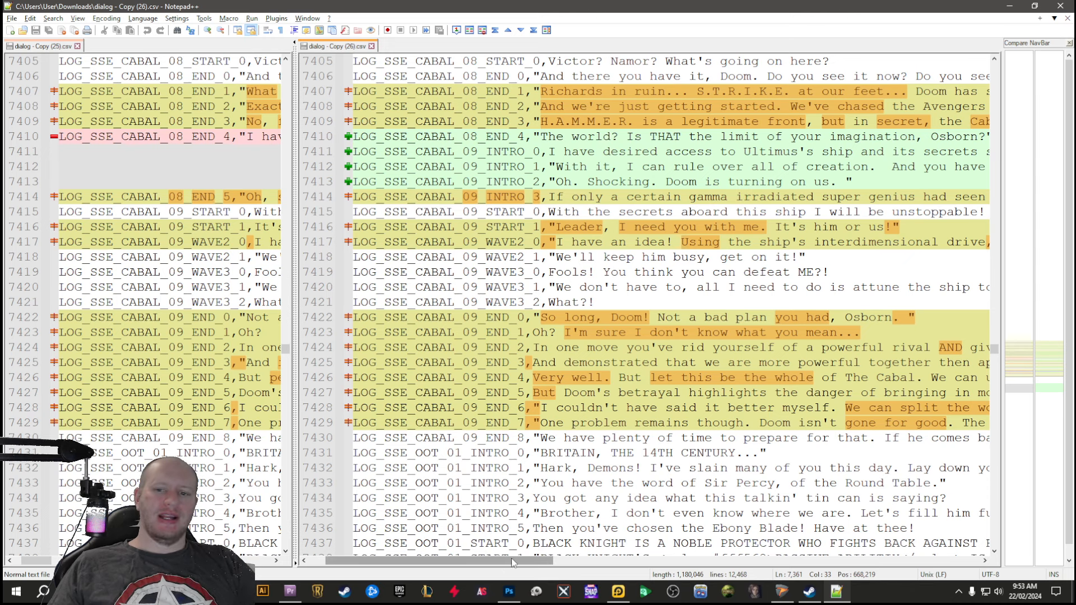
mouse_move(540, 575)
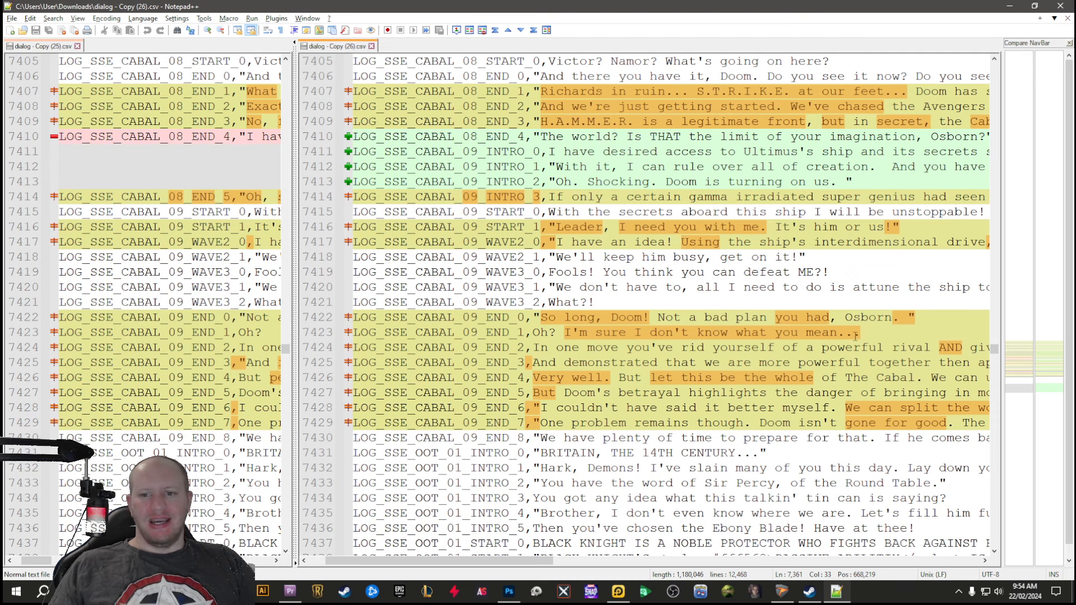
scroll("down", 3)
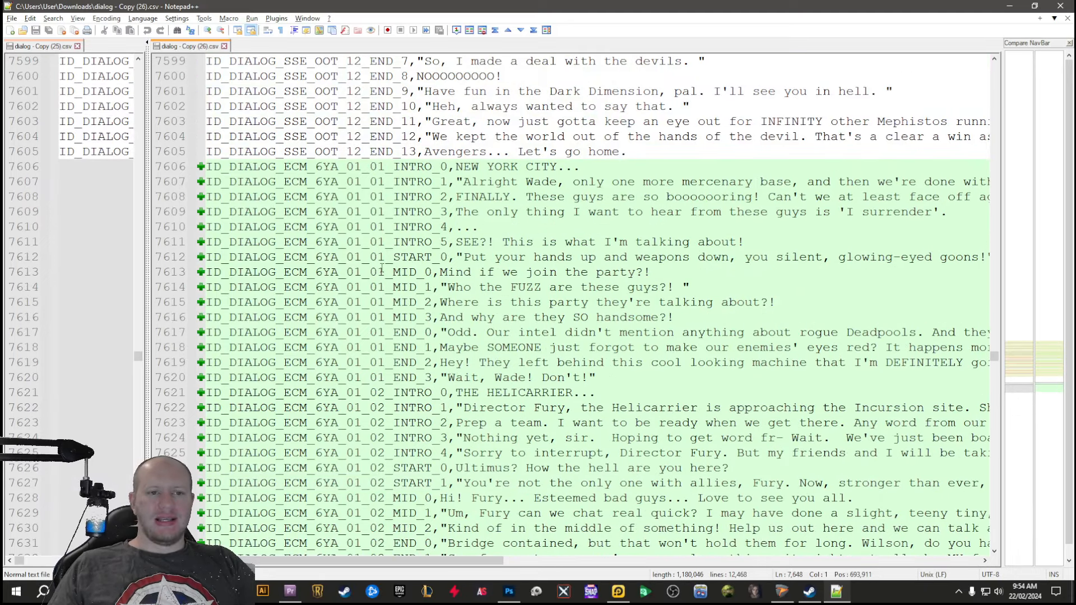
double_click(325, 167)
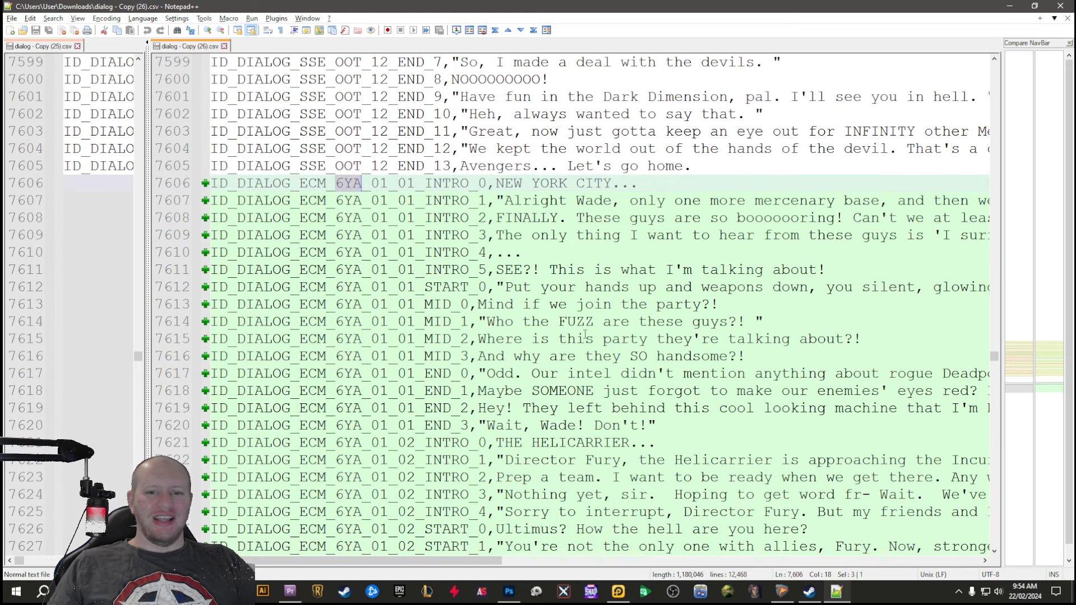
scroll("down", 3)
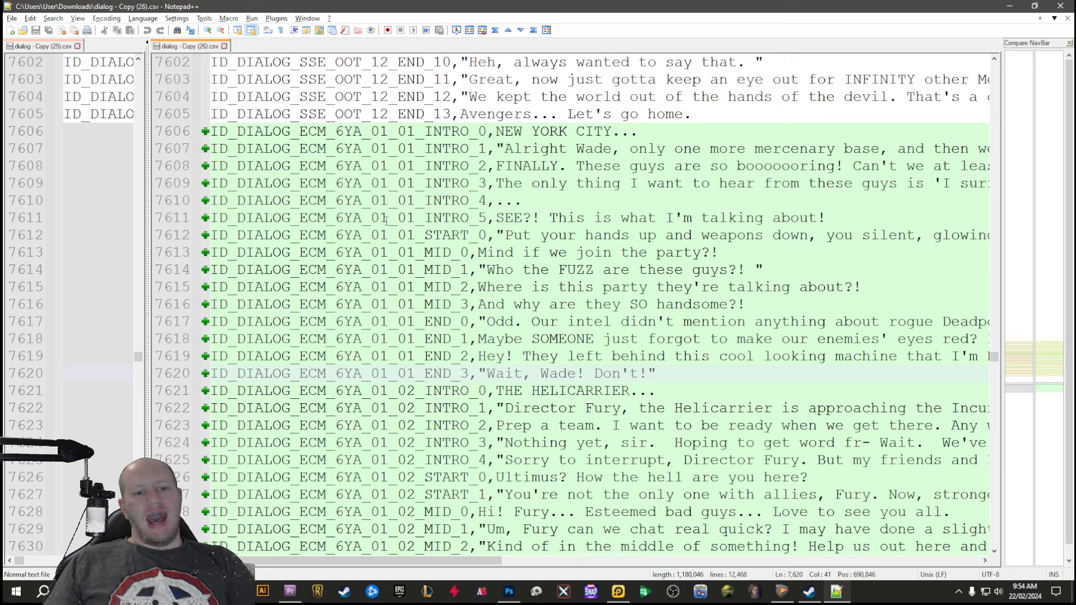
left_click(320, 114)
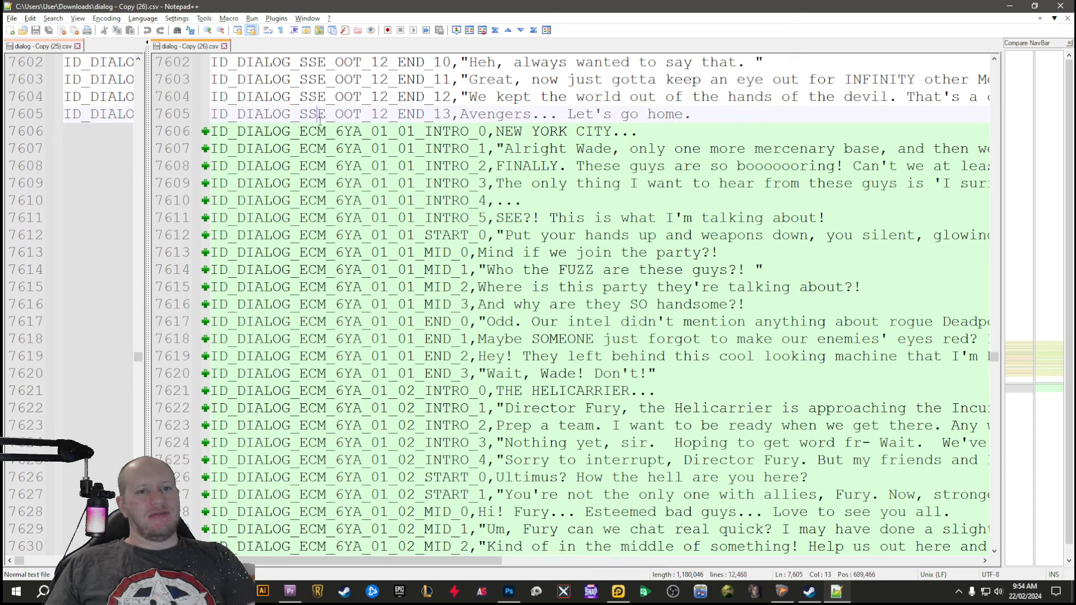
double_click(314, 114)
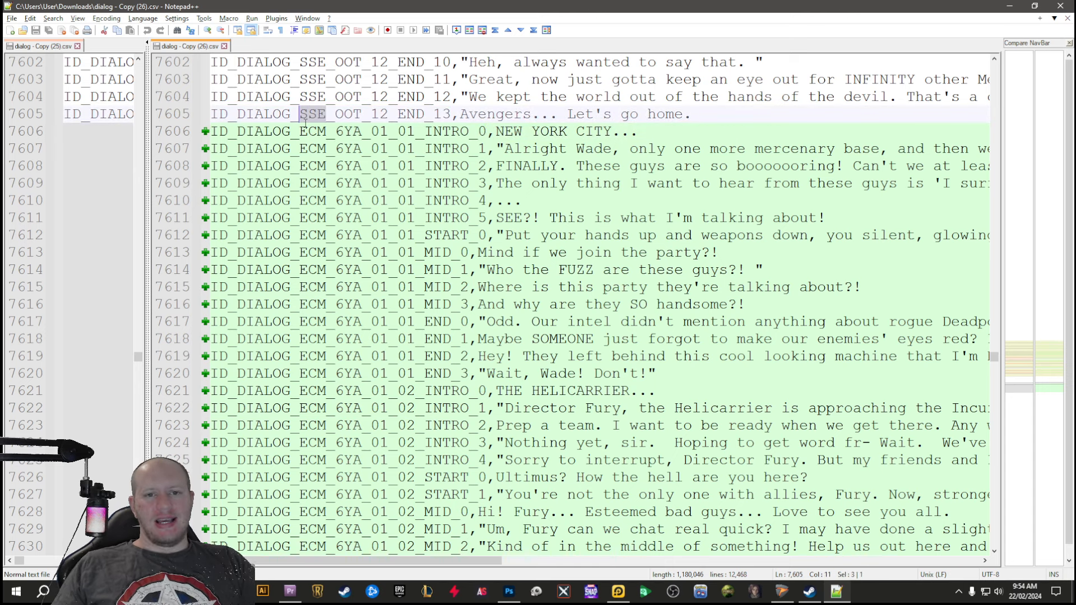
double_click(314, 131)
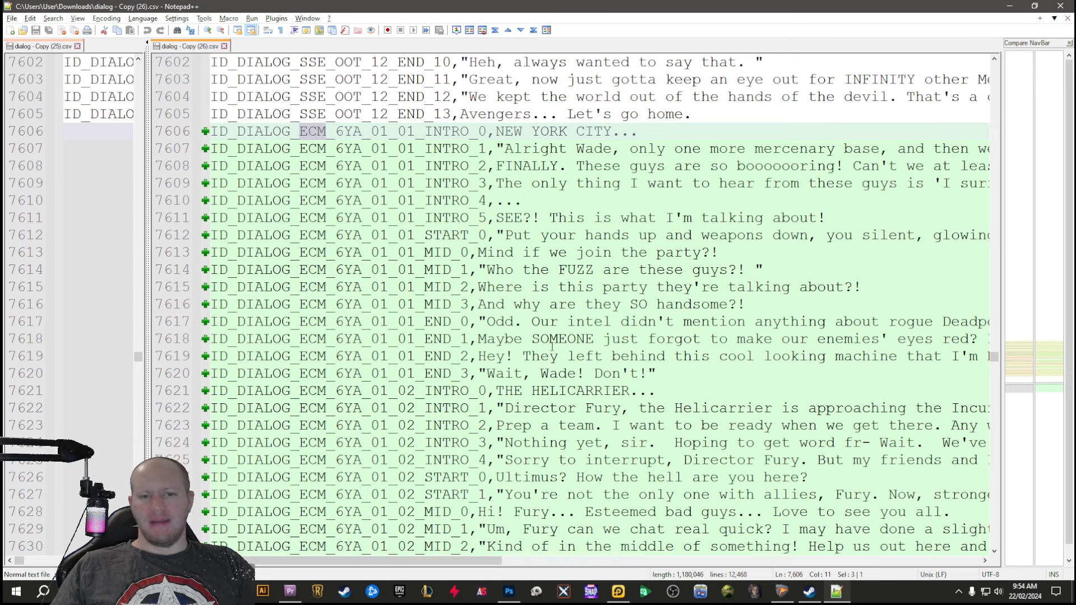
left_click(551, 217)
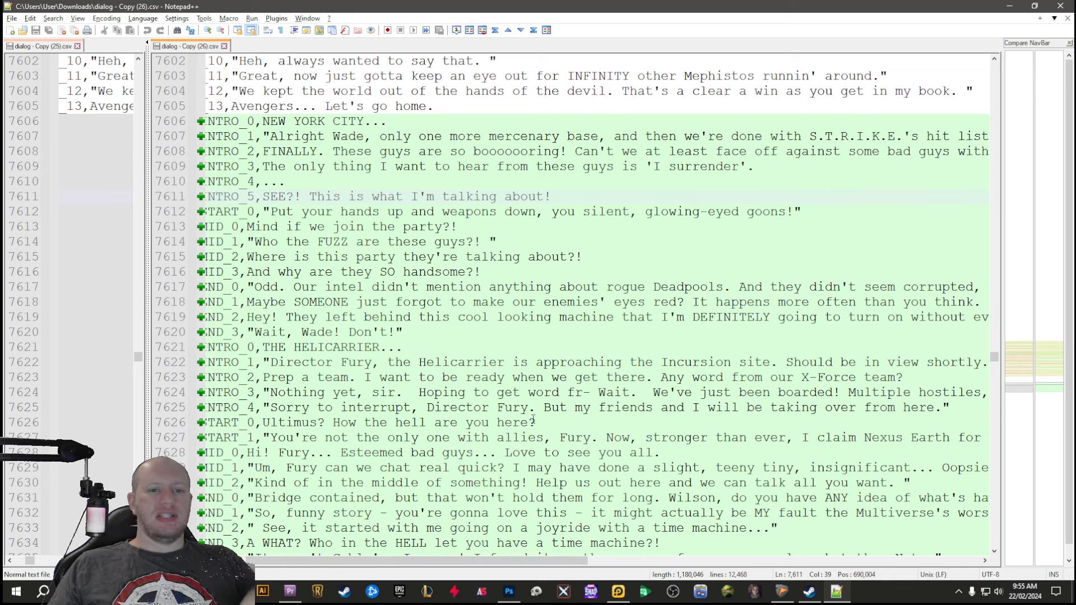
mouse_move(610, 242)
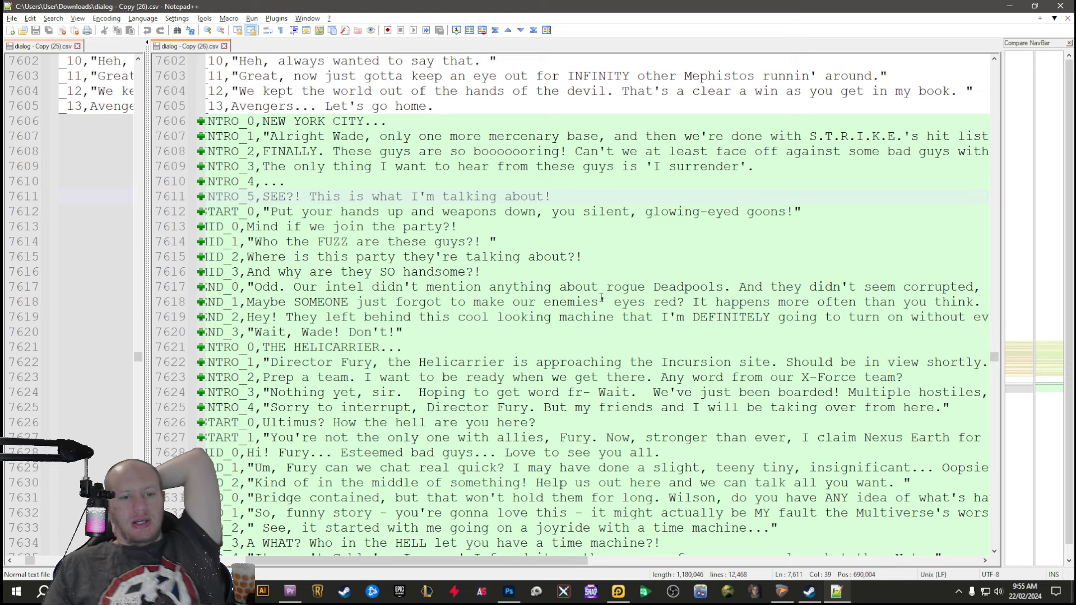
scroll("down", 3)
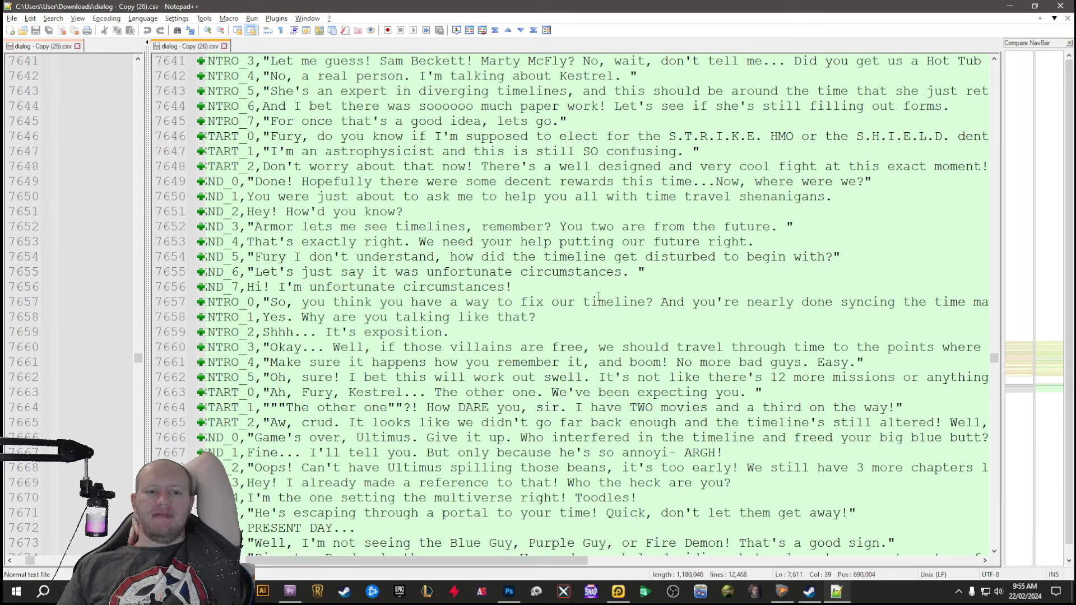
scroll("down", 3)
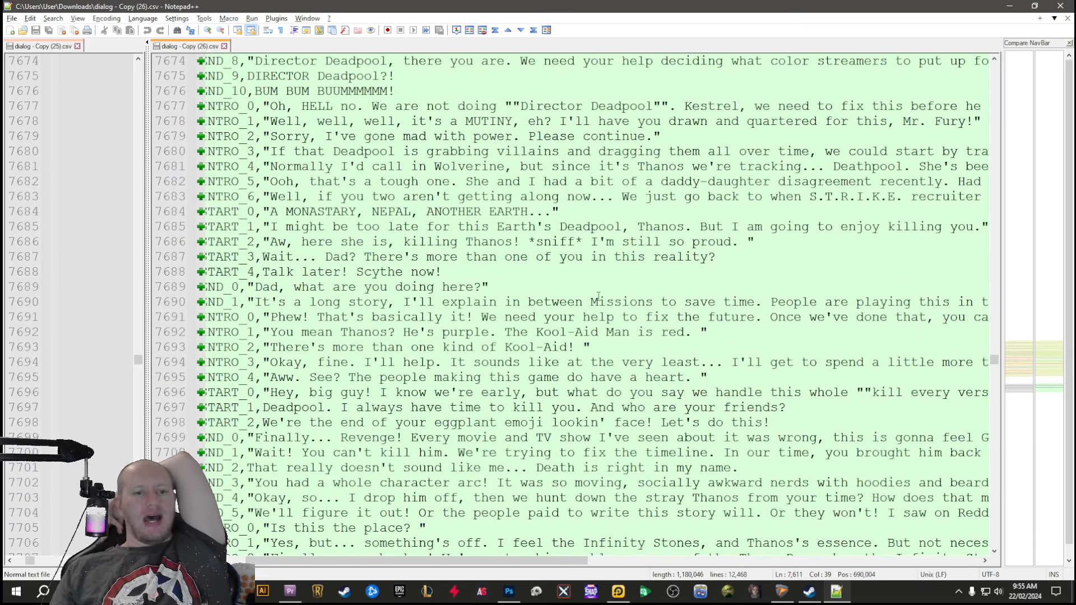
scroll("down", 3)
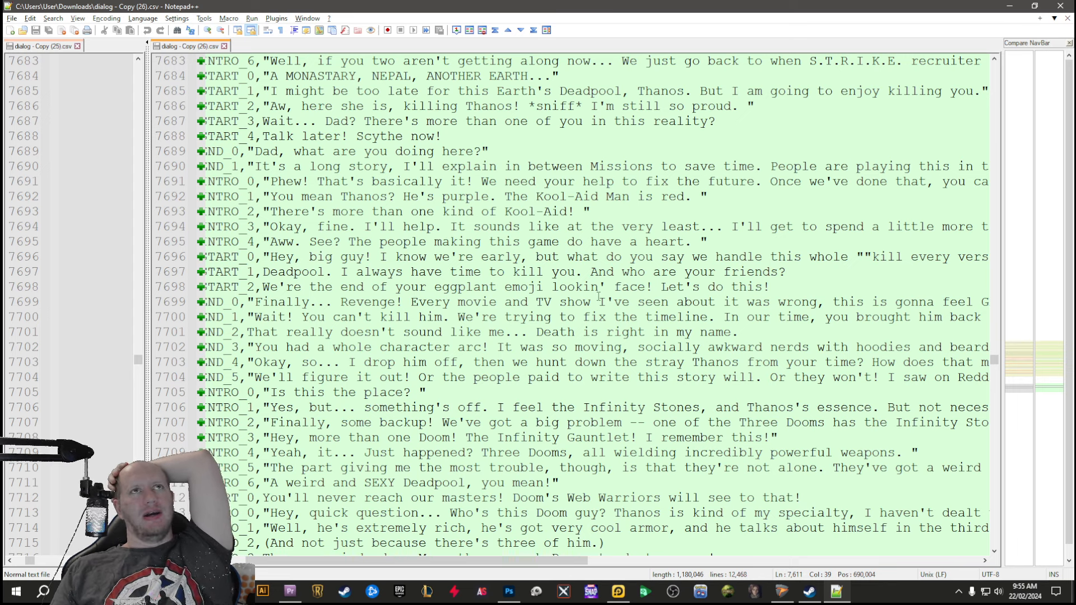
scroll("down", 3)
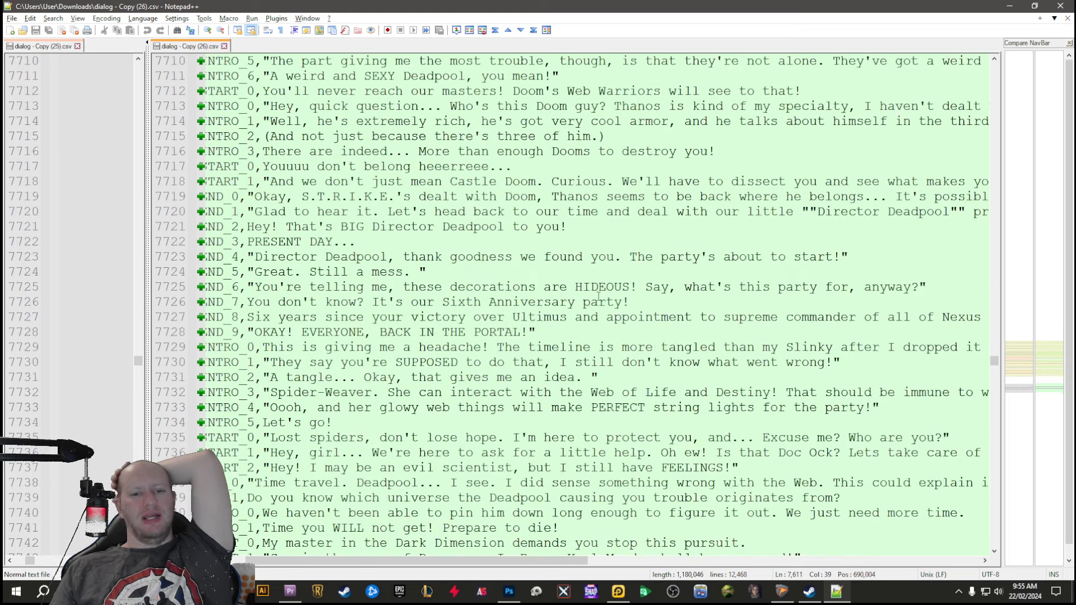
scroll("down", 3)
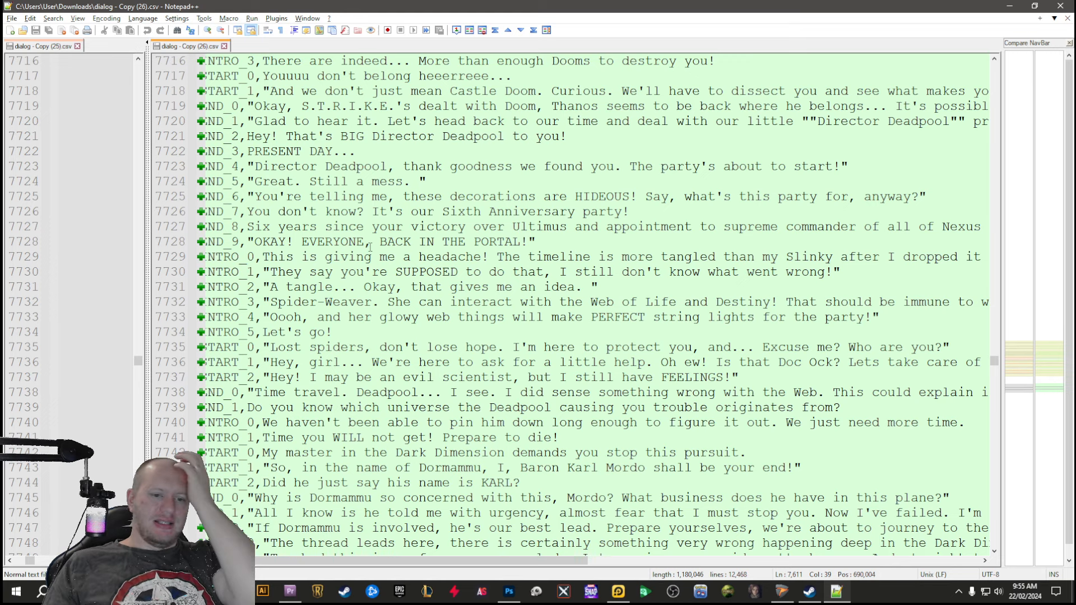
scroll("down", 3)
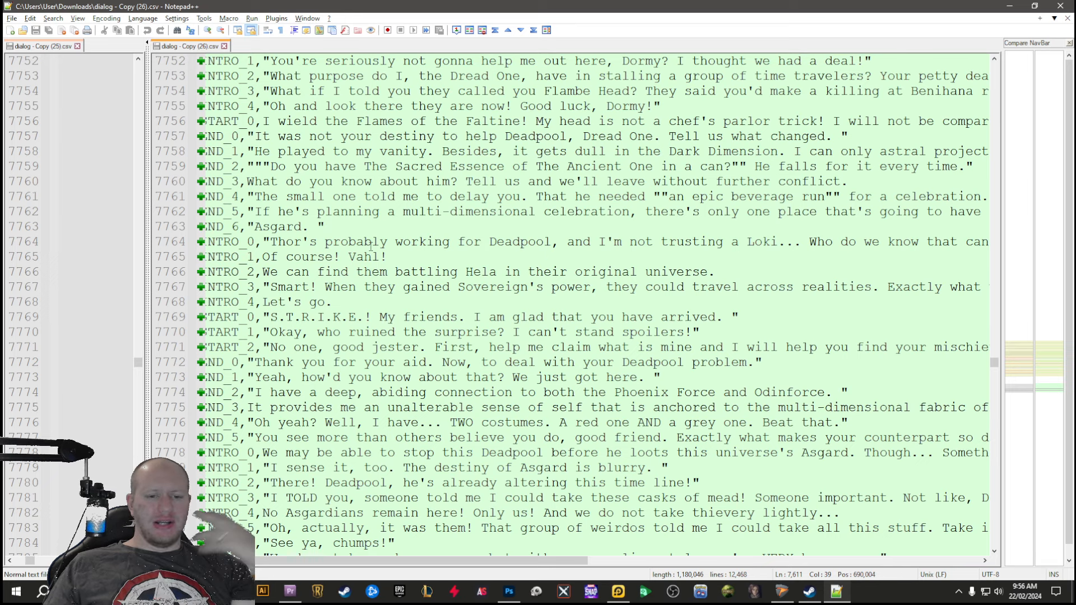
scroll("down", 3)
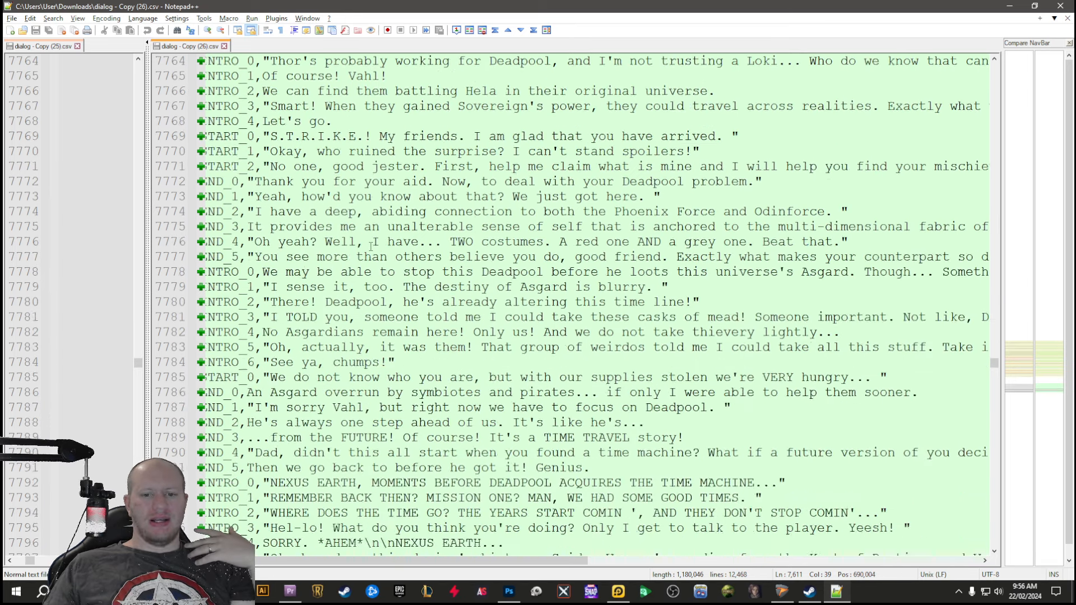
scroll("down", 3)
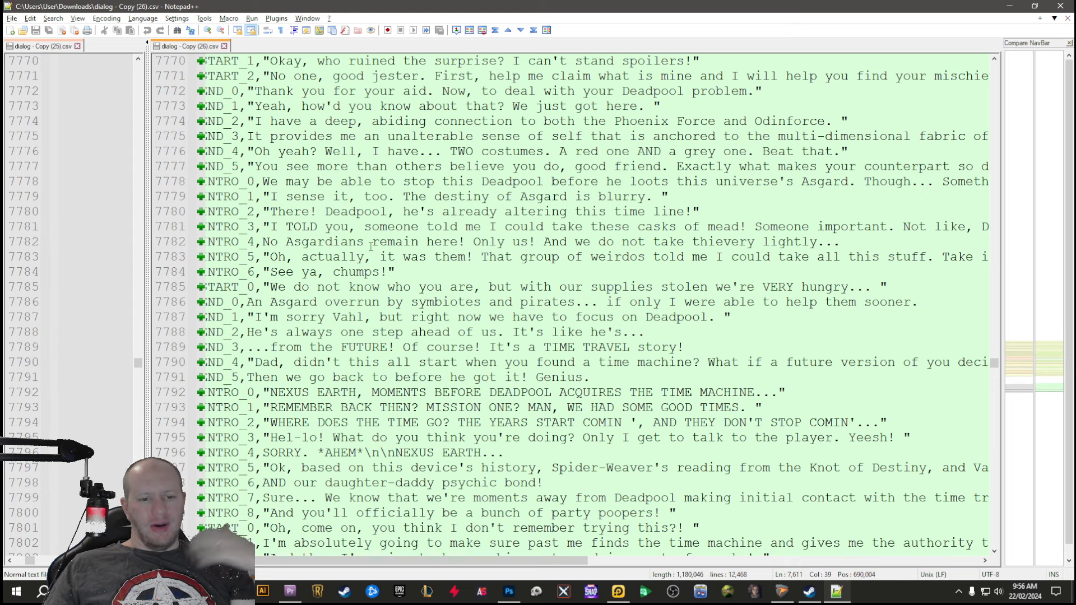
scroll("down", 3)
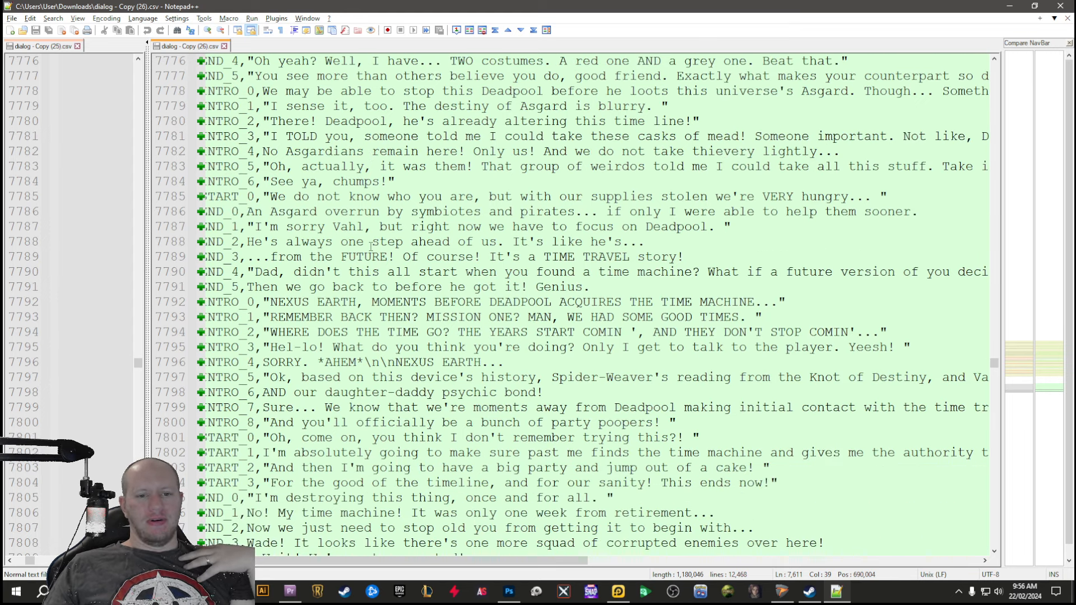
scroll("down", 3)
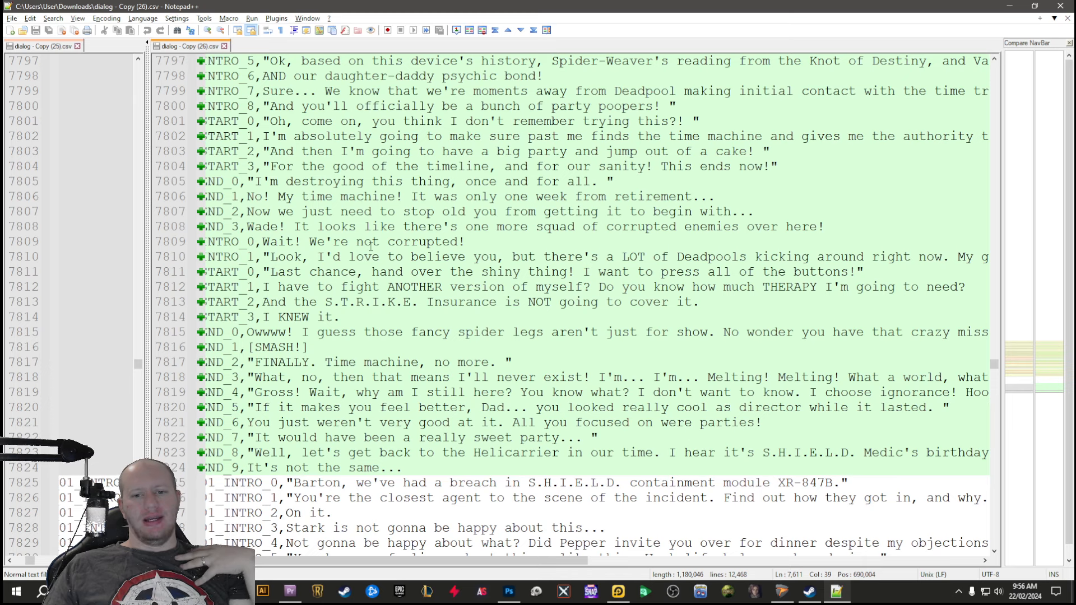
scroll("down", 3)
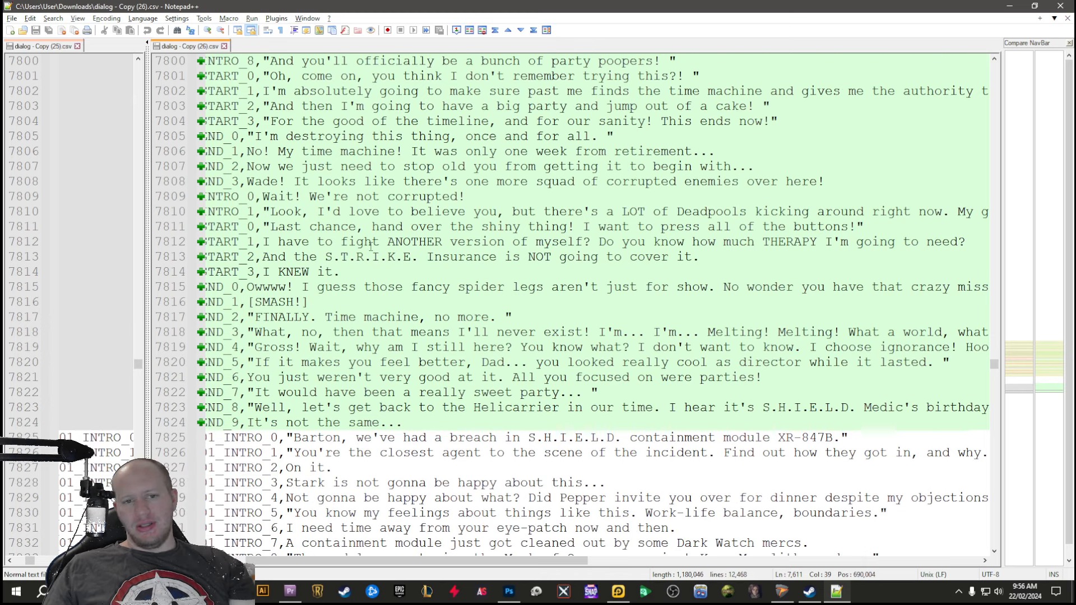